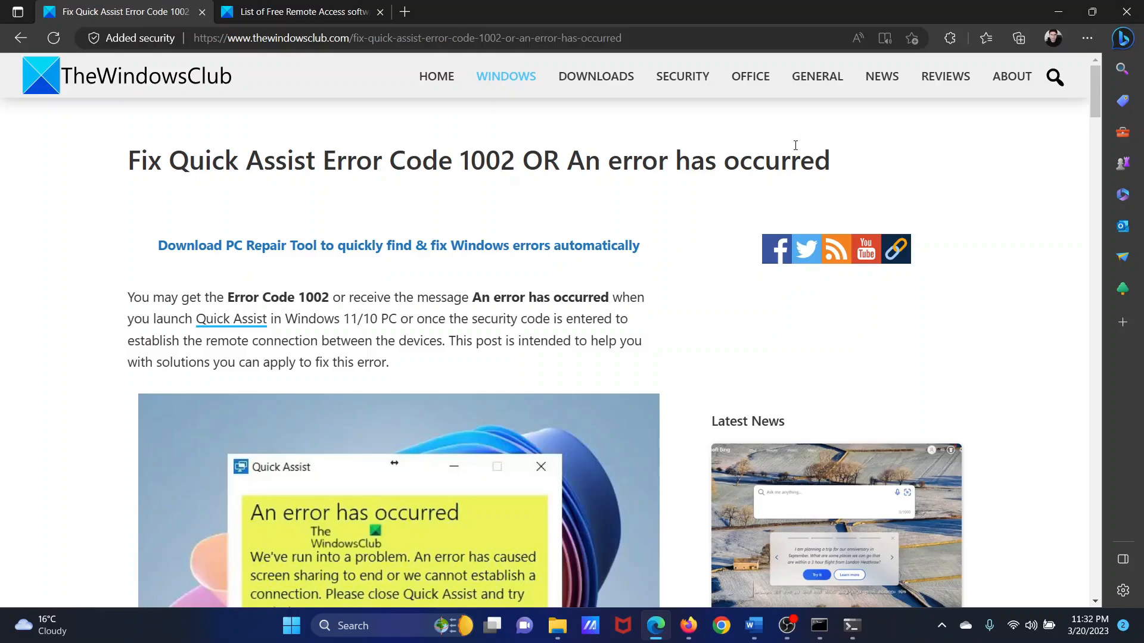
Scroll the TheWindowsClub article down to the numbered list of six Quick Assist error 1002 fixes.
scroll(down, 3)
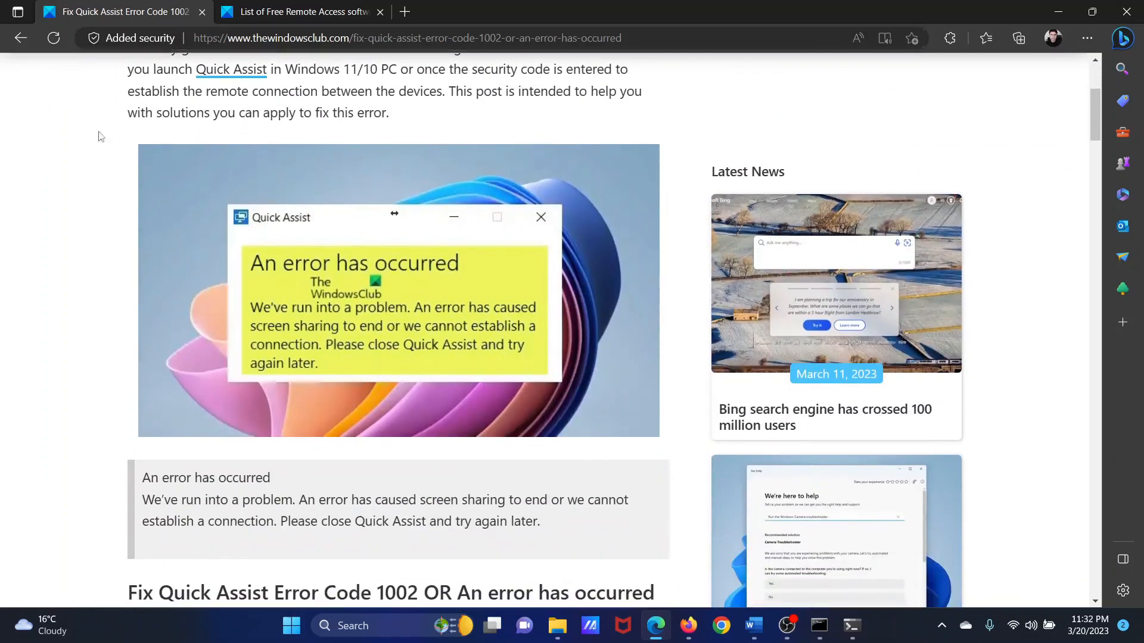
mouse_move(469, 180)
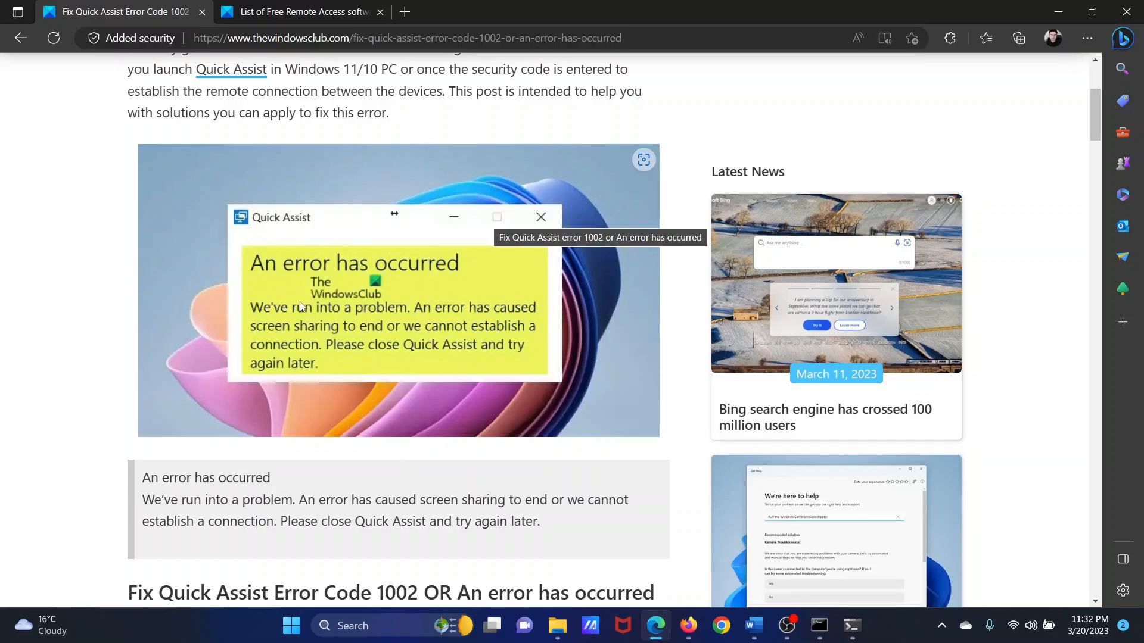
scroll(down, 3)
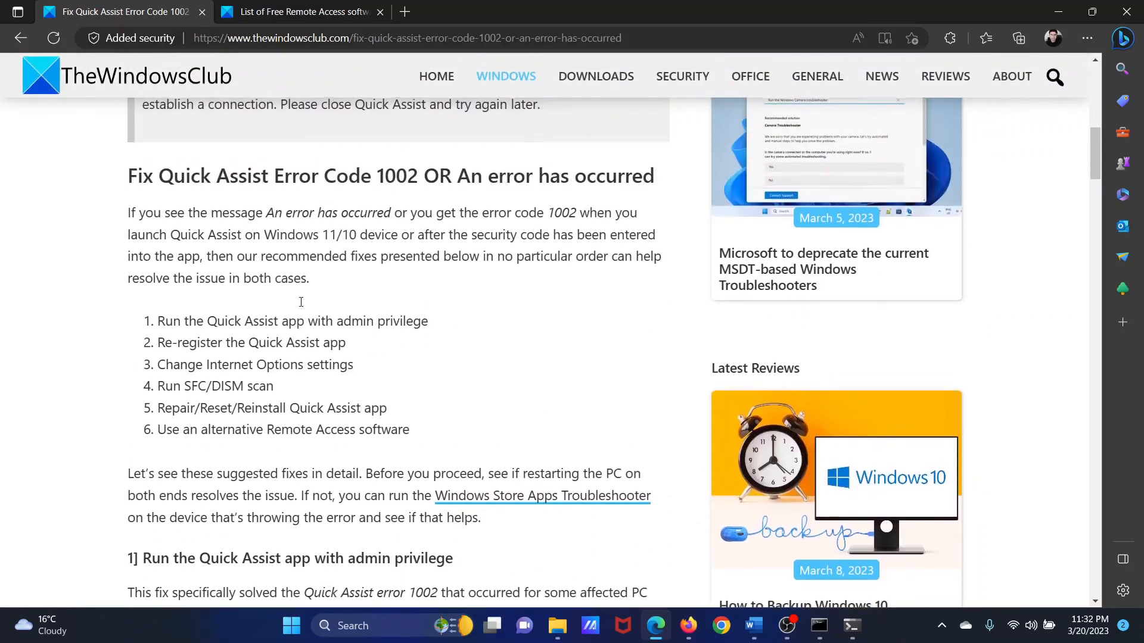
drag(161, 321, 409, 320)
text(q)
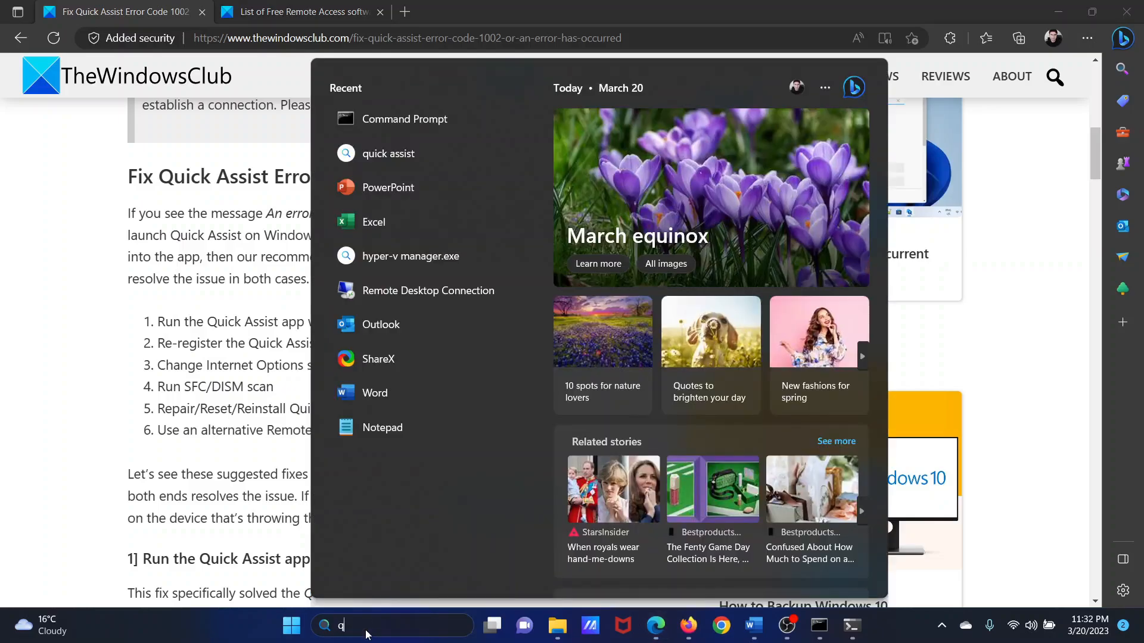
Search Windows for 'quick assist' so the Quick Assist app appears as best match.
text(uick Assist)
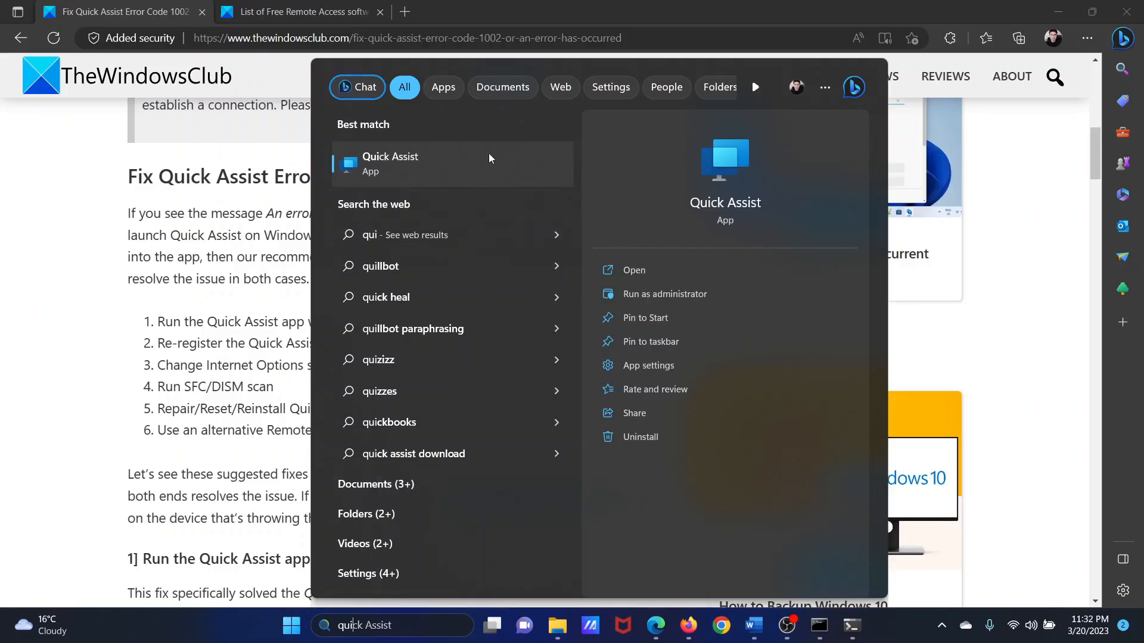
mouse_move(733, 269)
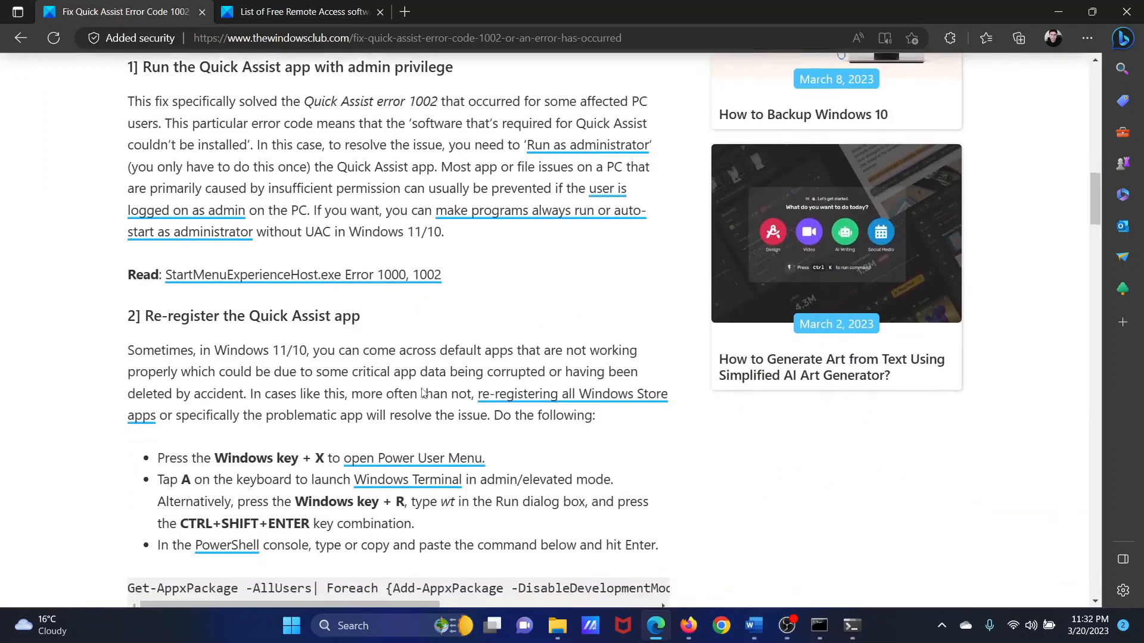
Copy the Get-AppxPackage re-registration command from the article via the right-click menu.
scroll(down, 3)
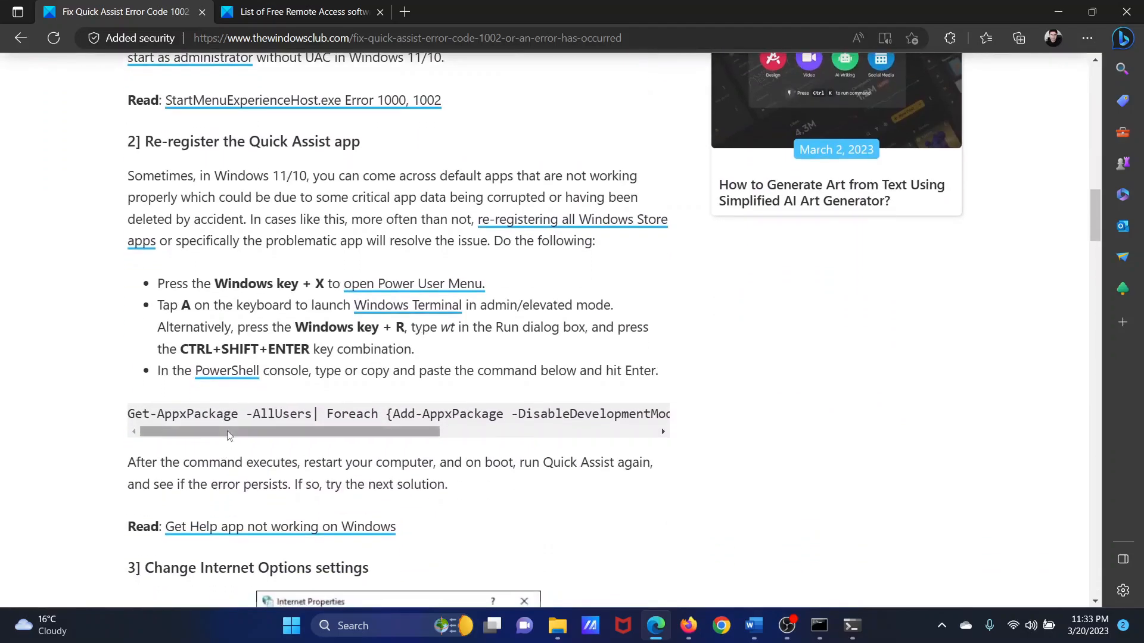
right_click(234, 413)
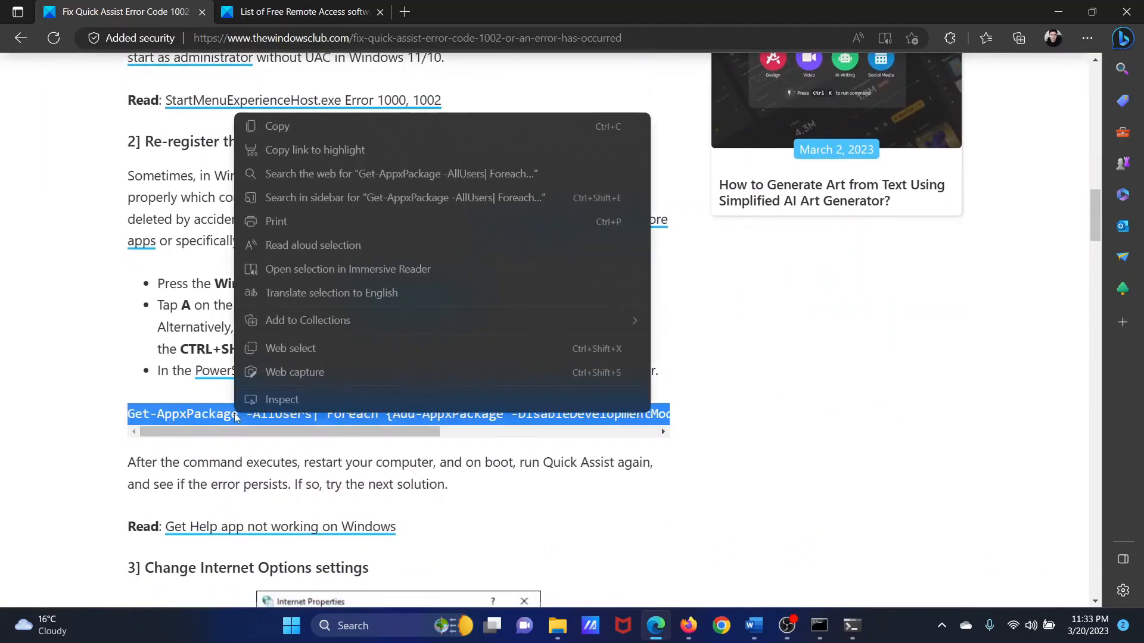
click(292, 371)
text(wt)
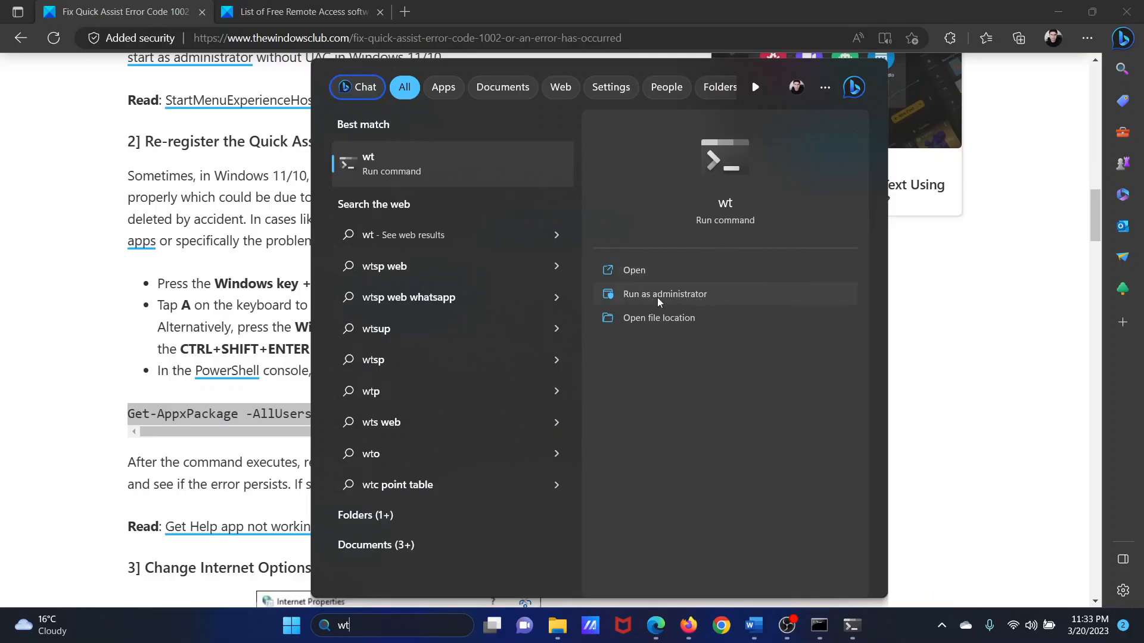
Run Windows Terminal as administrator and enter the Get-AppxPackage -AllUsers re-register command.
click(664, 294)
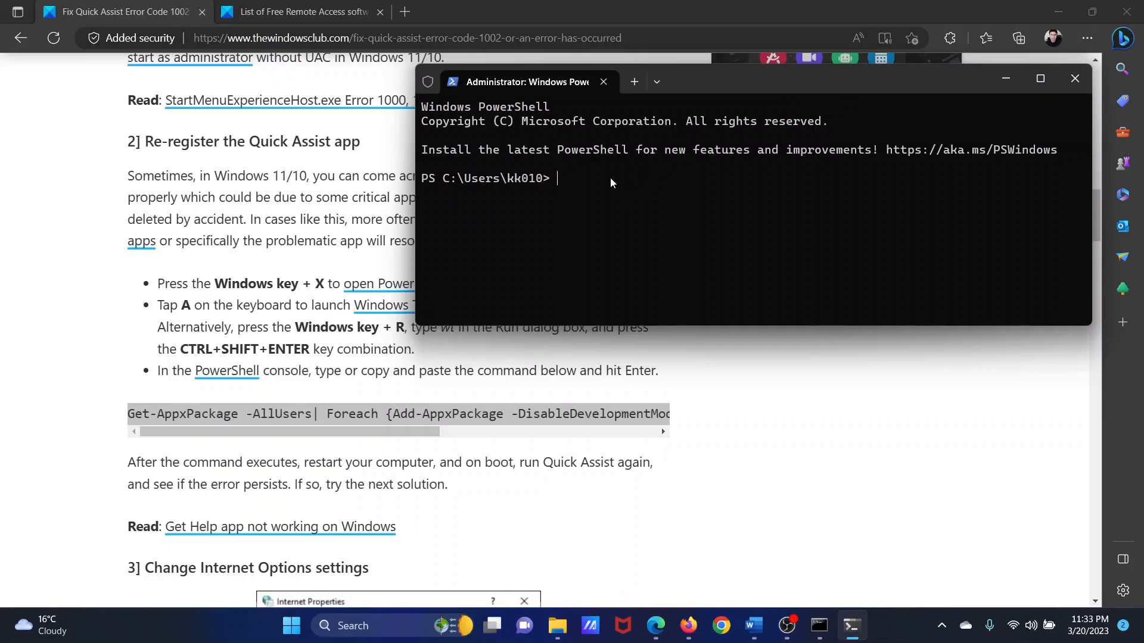
text(Get-AppxPackage -AllUsers| Foreach {Add-AppxPackage -DisableDevelopmentMode -Register "$($_.InstallLocation)\AppXManifest.xml"})
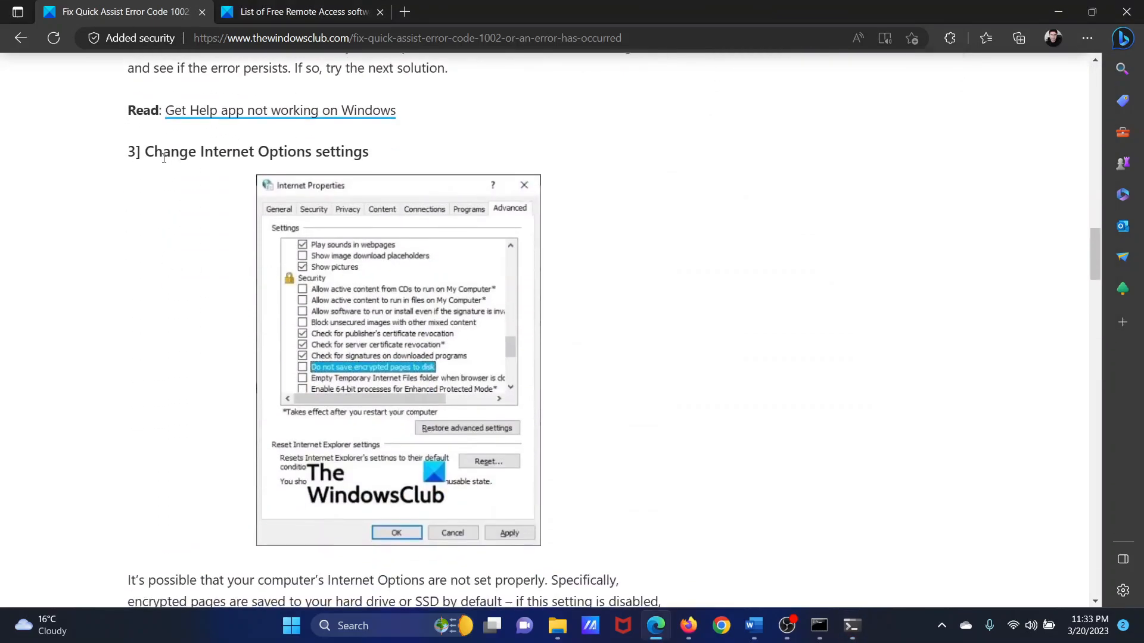
In Internet Properties Advanced security settings, uncheck 'Do not save encrypted pages to disk'.
drag(162, 151, 354, 151)
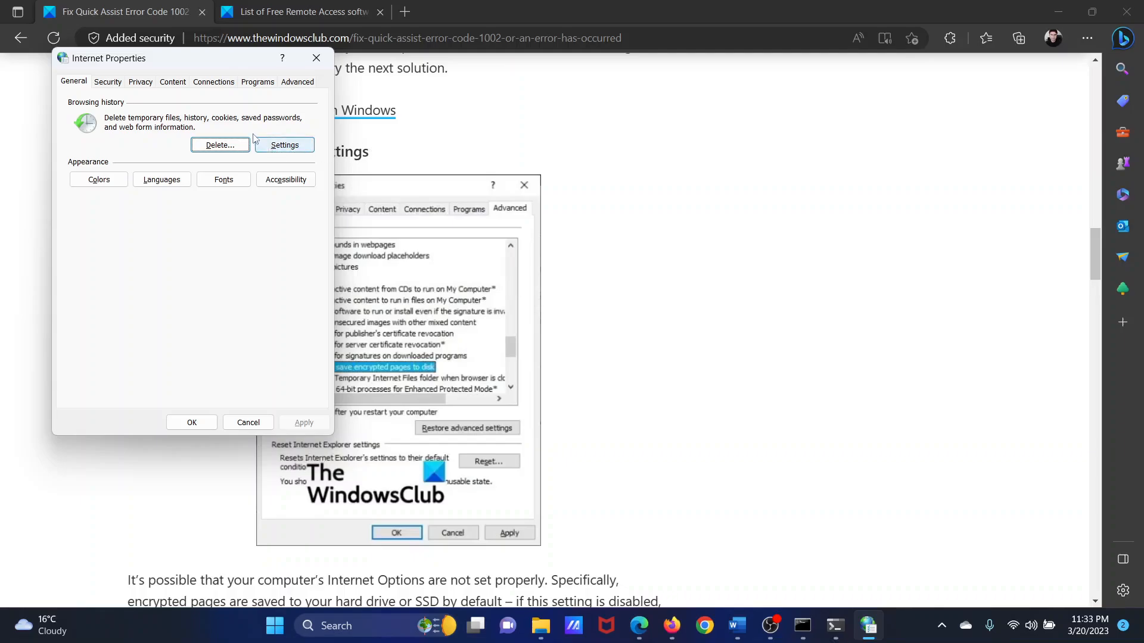
click(296, 81)
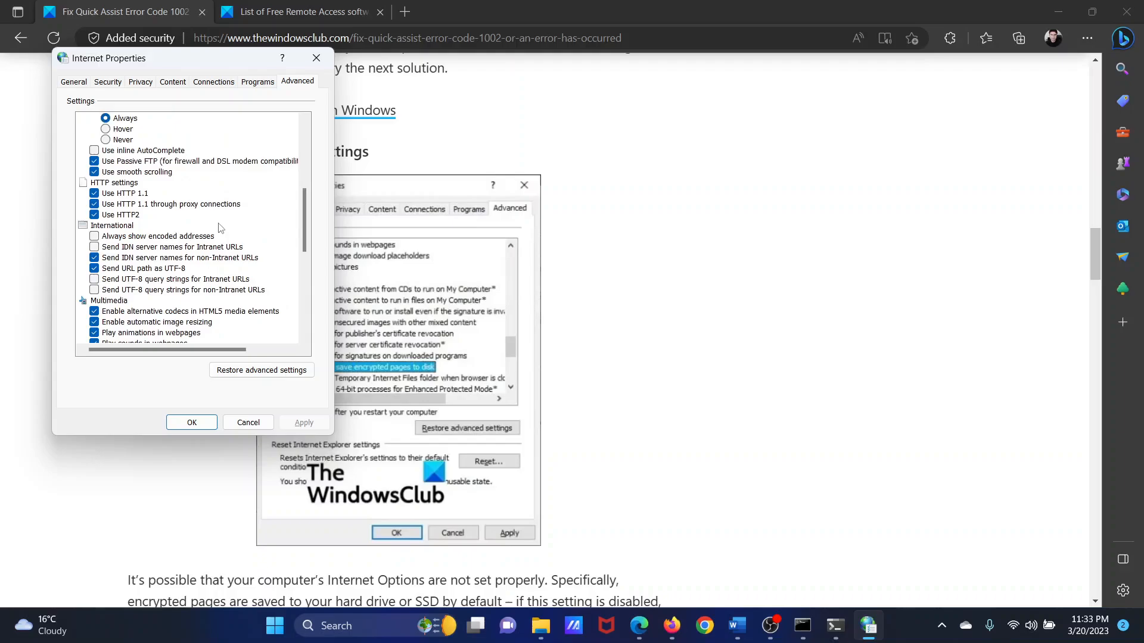
scroll(down, 3)
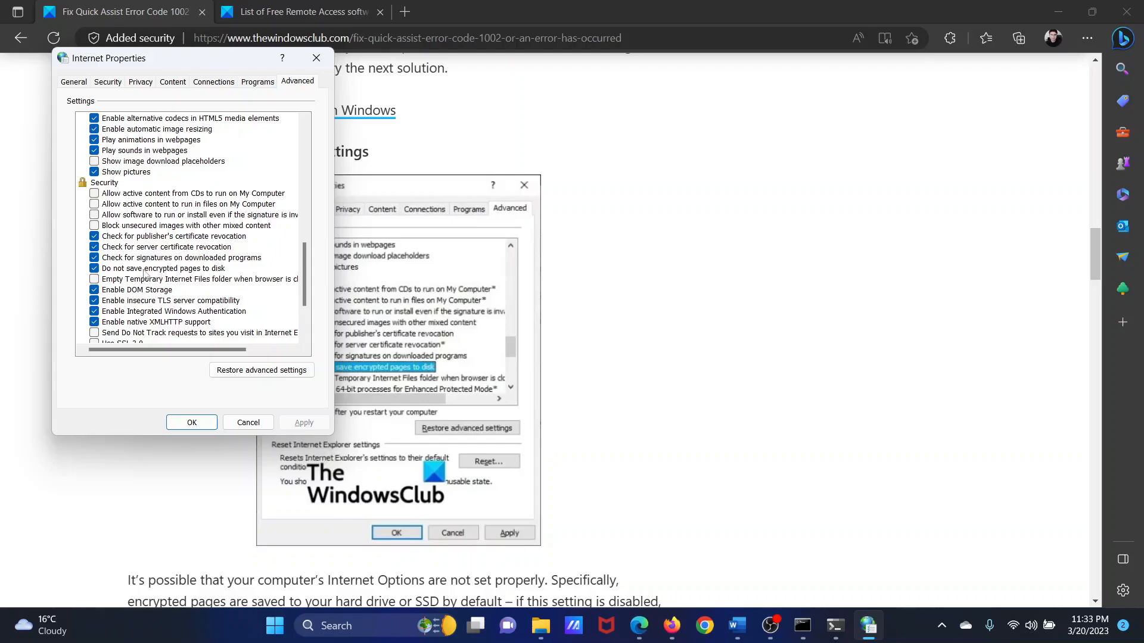
click(93, 268)
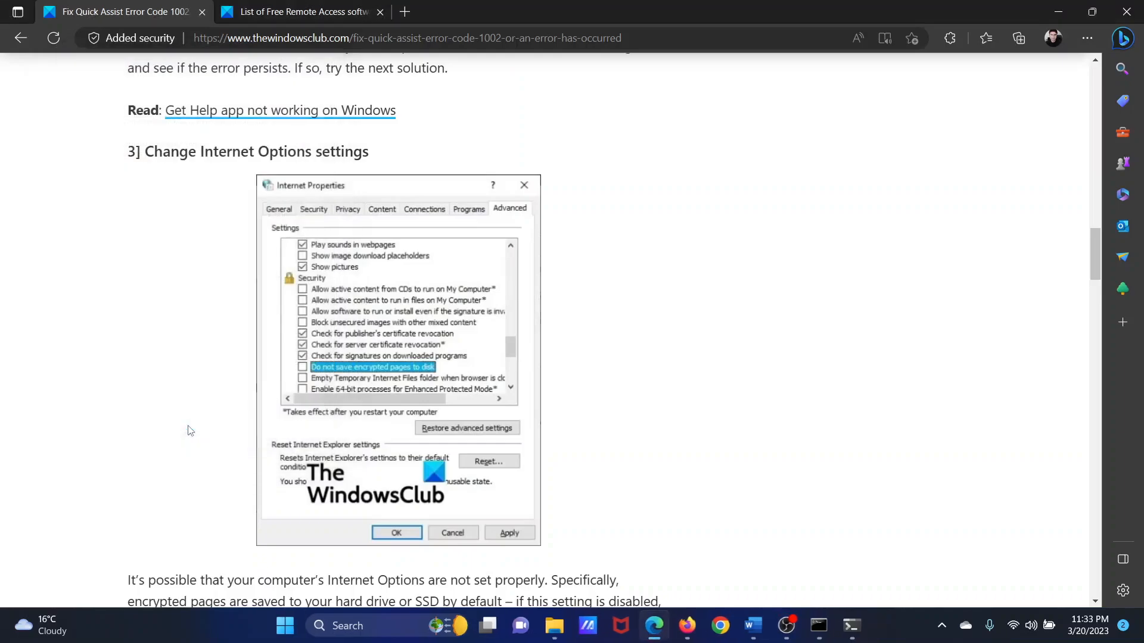
Run the sfc System File Checker scan in the administrator Command Prompt.
scroll(down, 3)
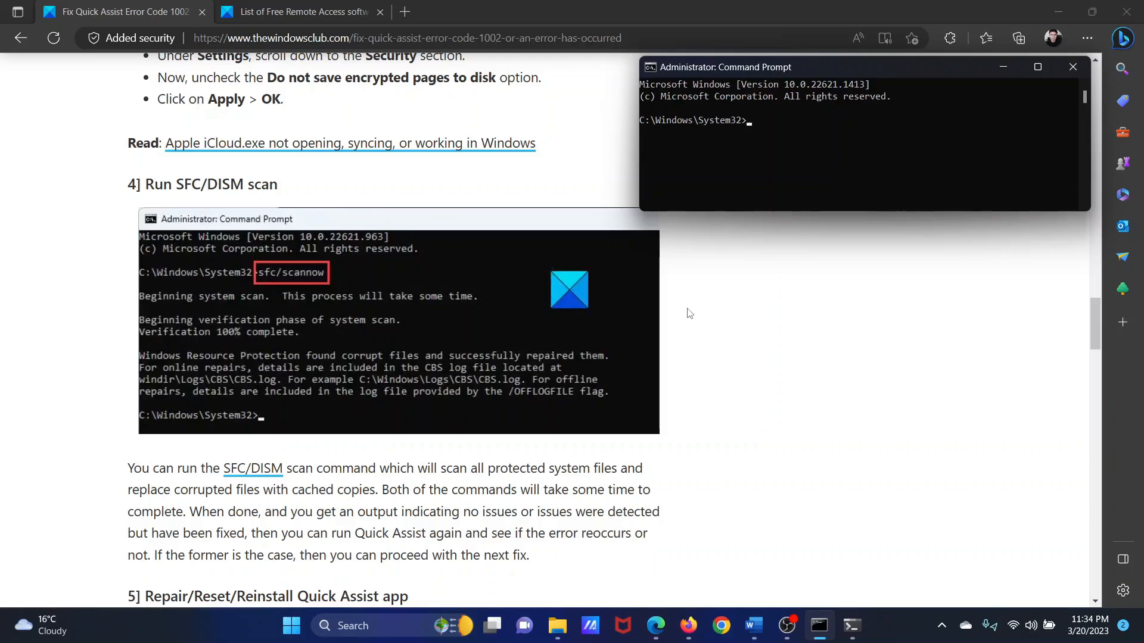
text(sfc /scannow)
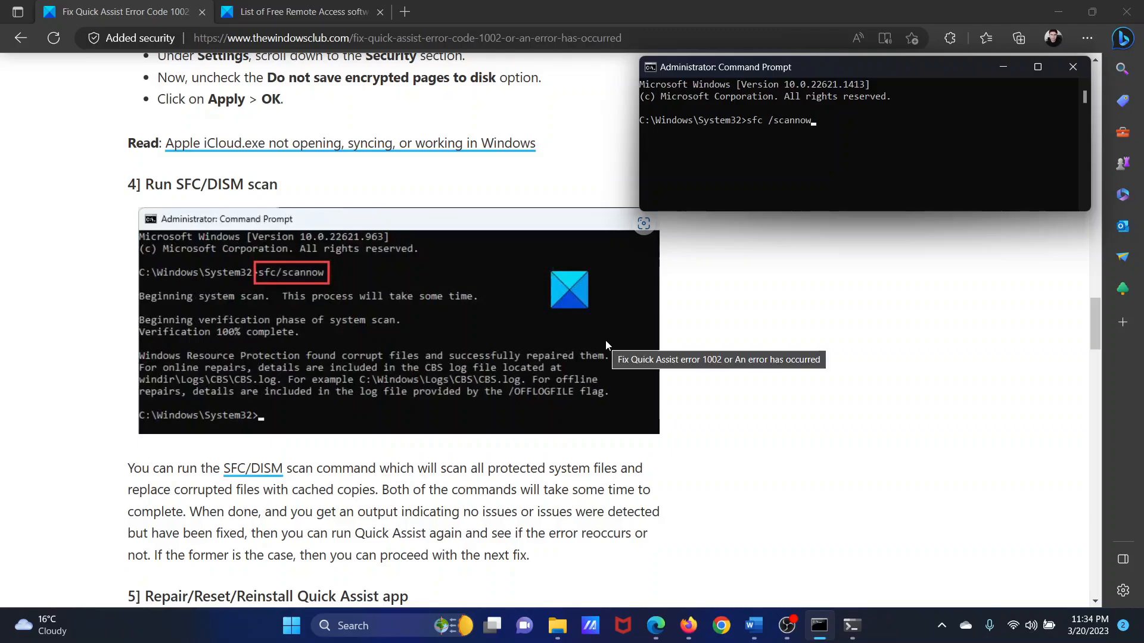
key(Return)
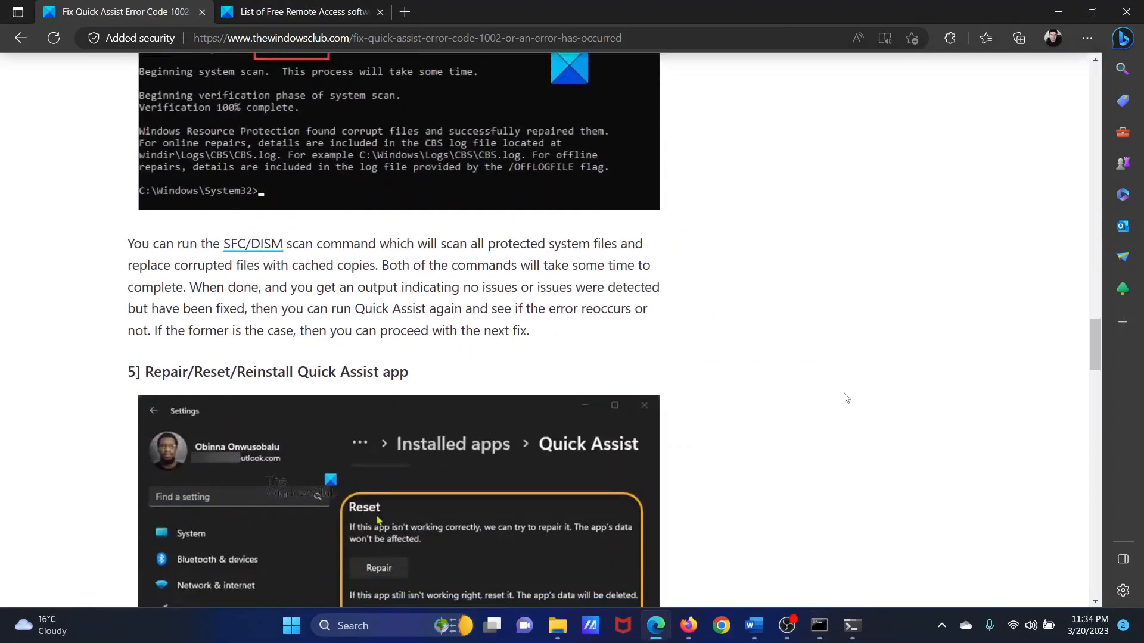
Scroll to the Repair Quick Assist section, then launch Windows Settings from the Start power user menu.
scroll(down, 3)
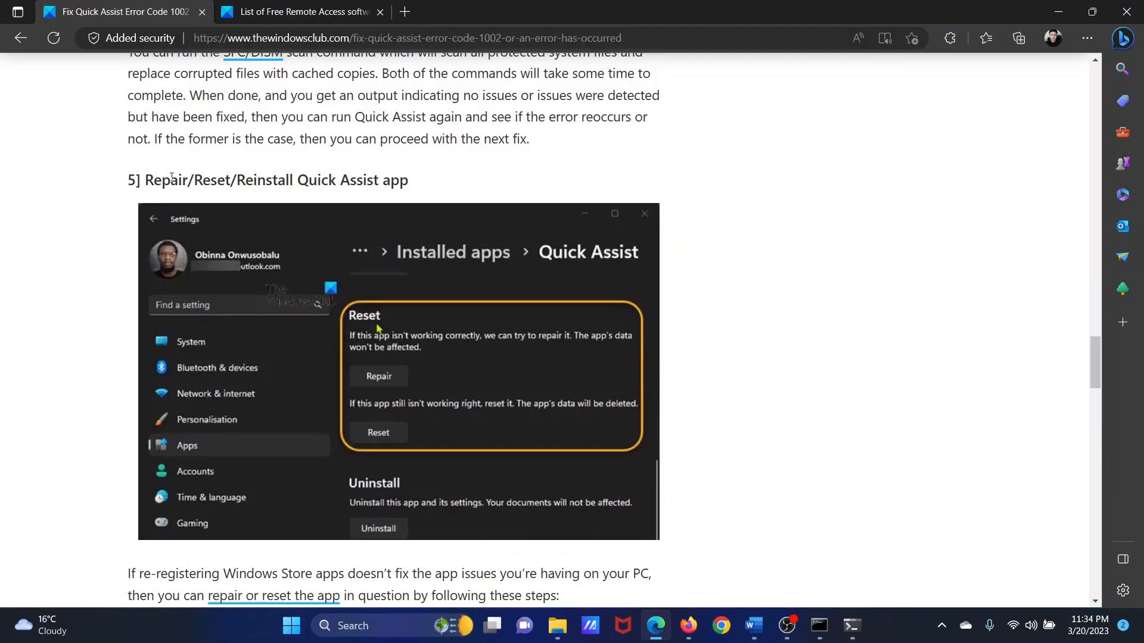
double_click(192, 180)
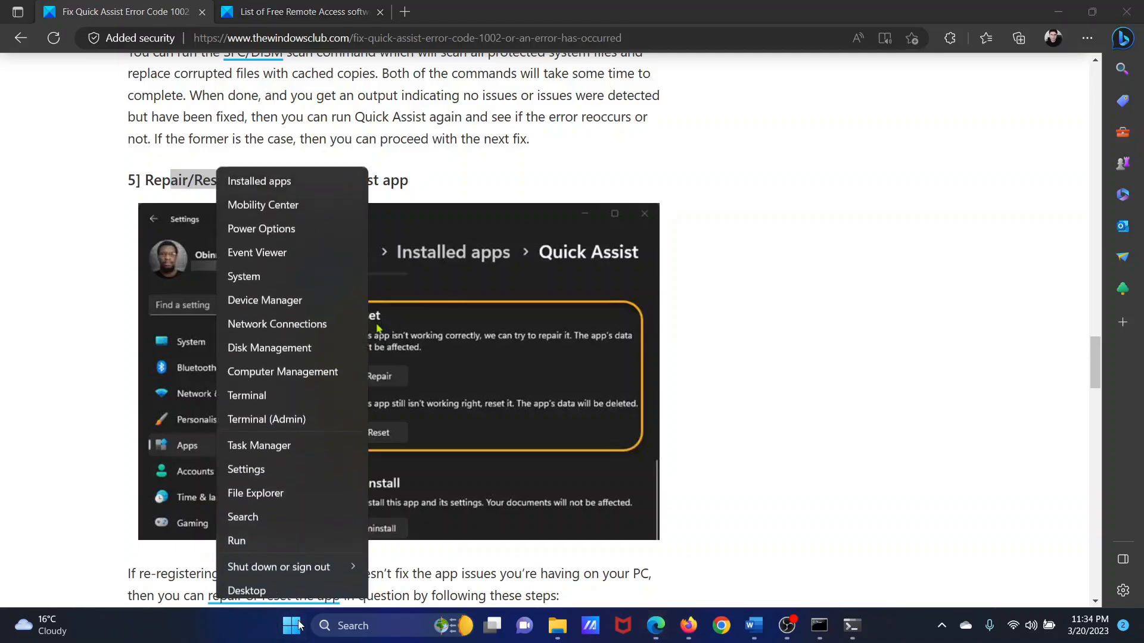
click(246, 469)
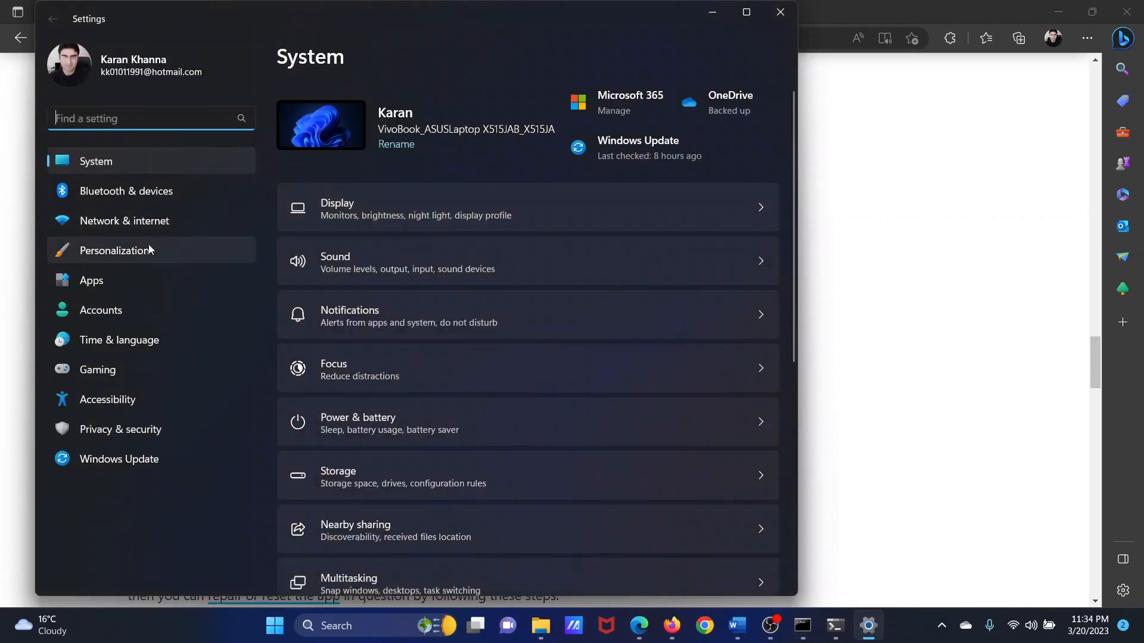
Go to Apps > Installed apps and scroll the list down to Quick Assist.
click(92, 280)
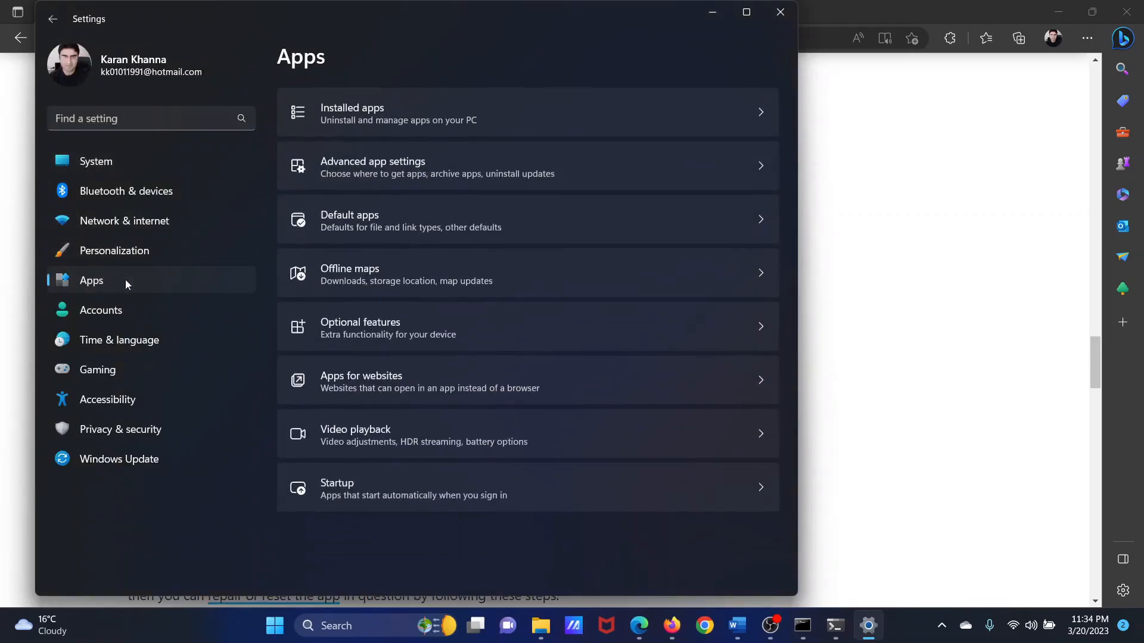
mouse_move(378, 123)
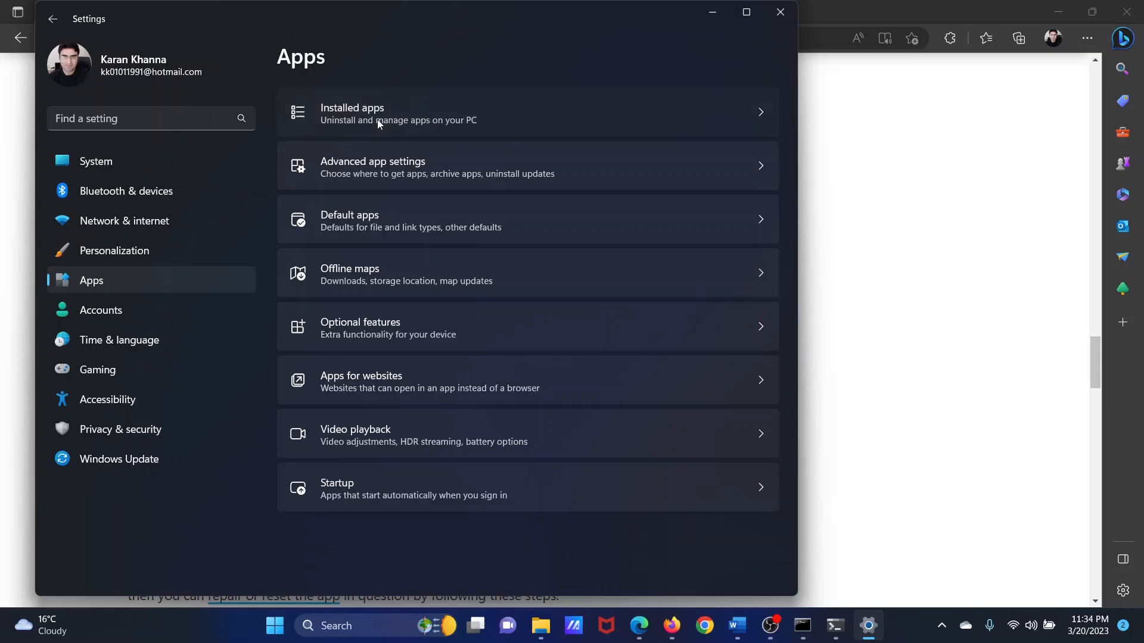
click(379, 114)
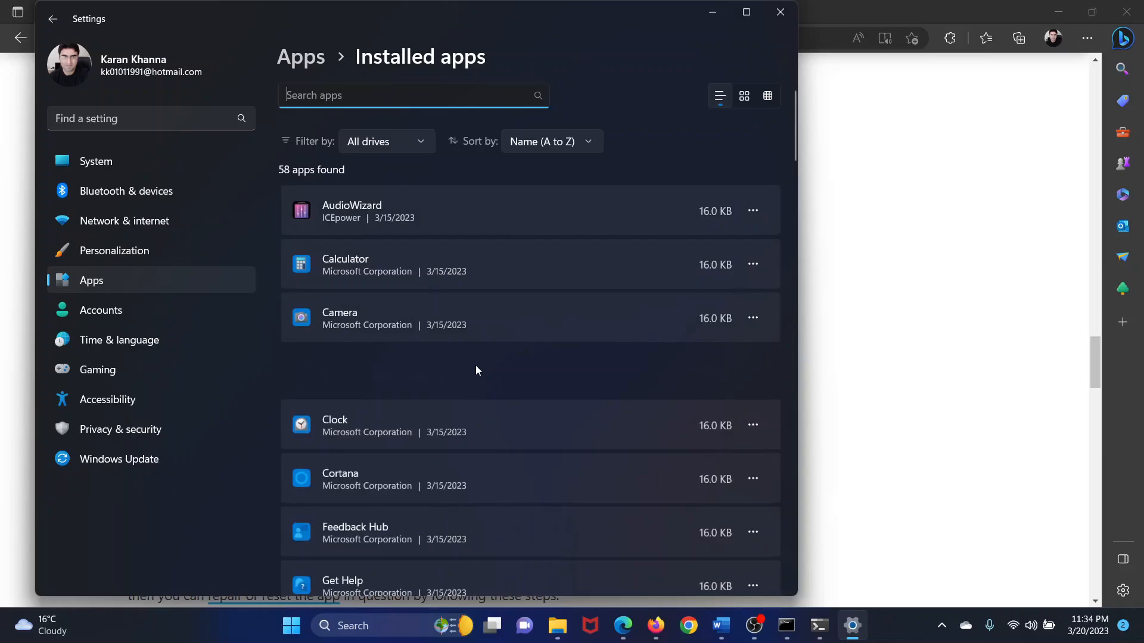
scroll(down, 3)
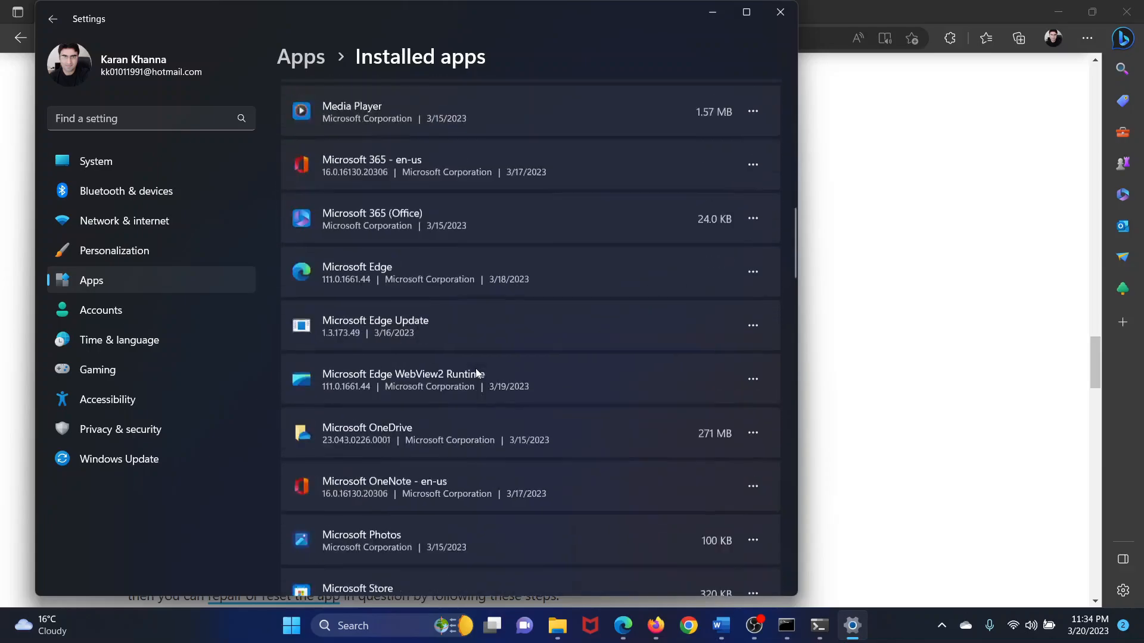
scroll(down, 3)
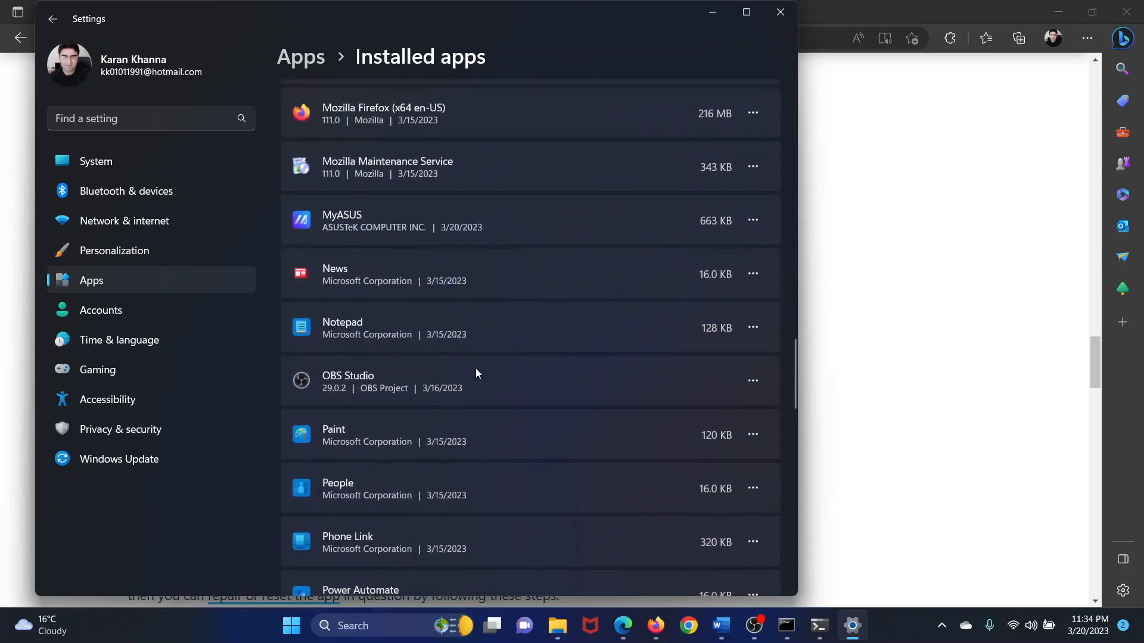
scroll(down, 3)
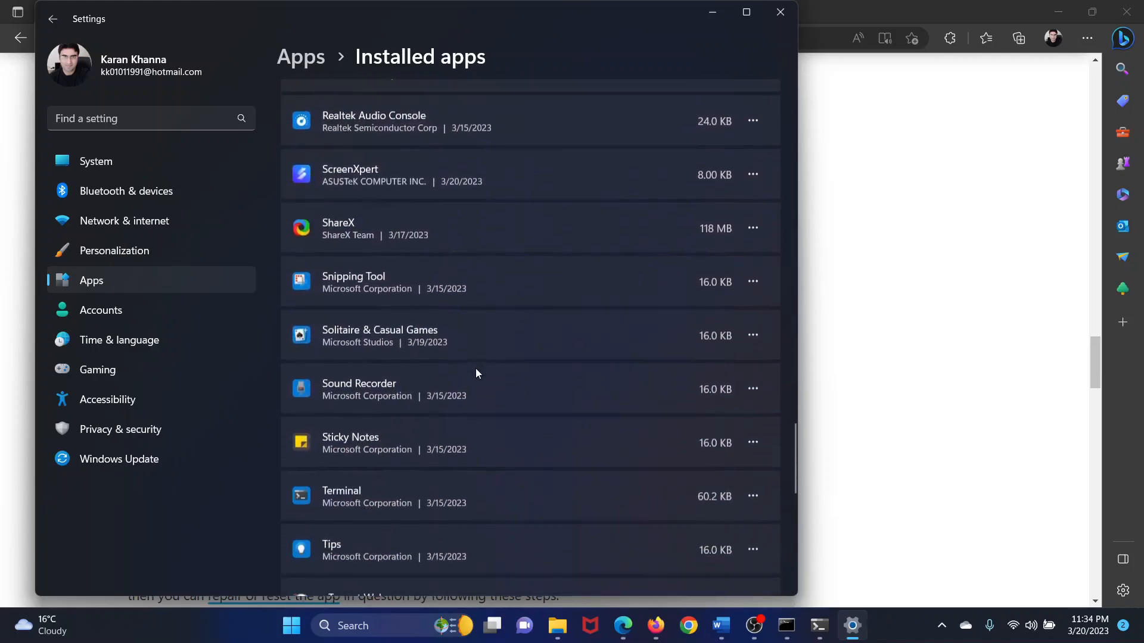
scroll(down, 3)
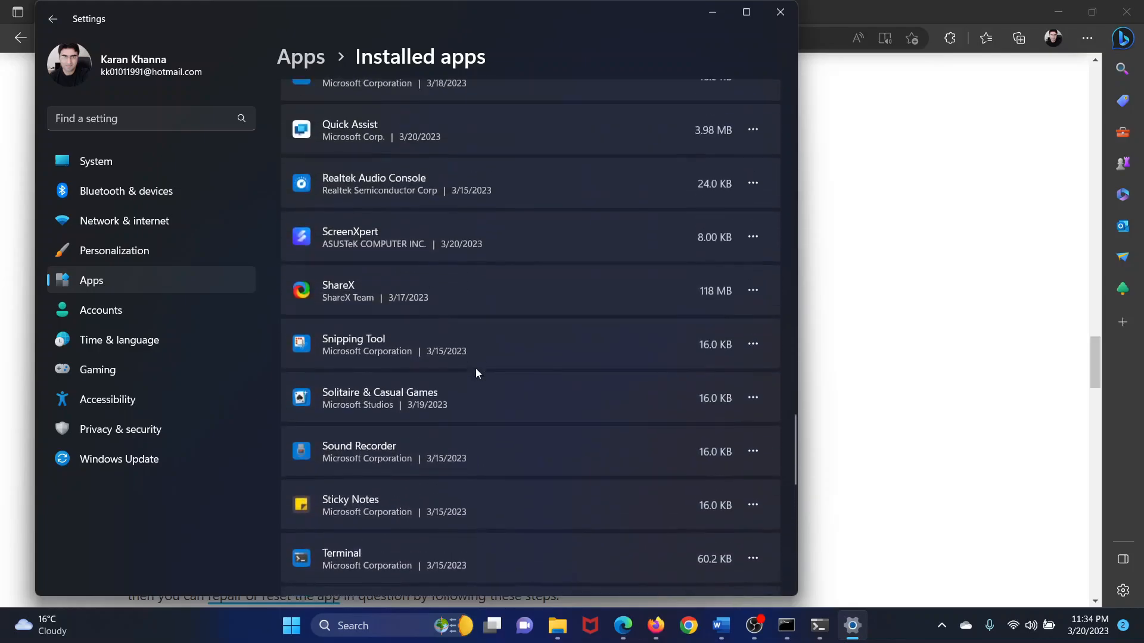
From Quick Assist's Advanced options, run Repair and then Reset, confirming the reset.
click(753, 262)
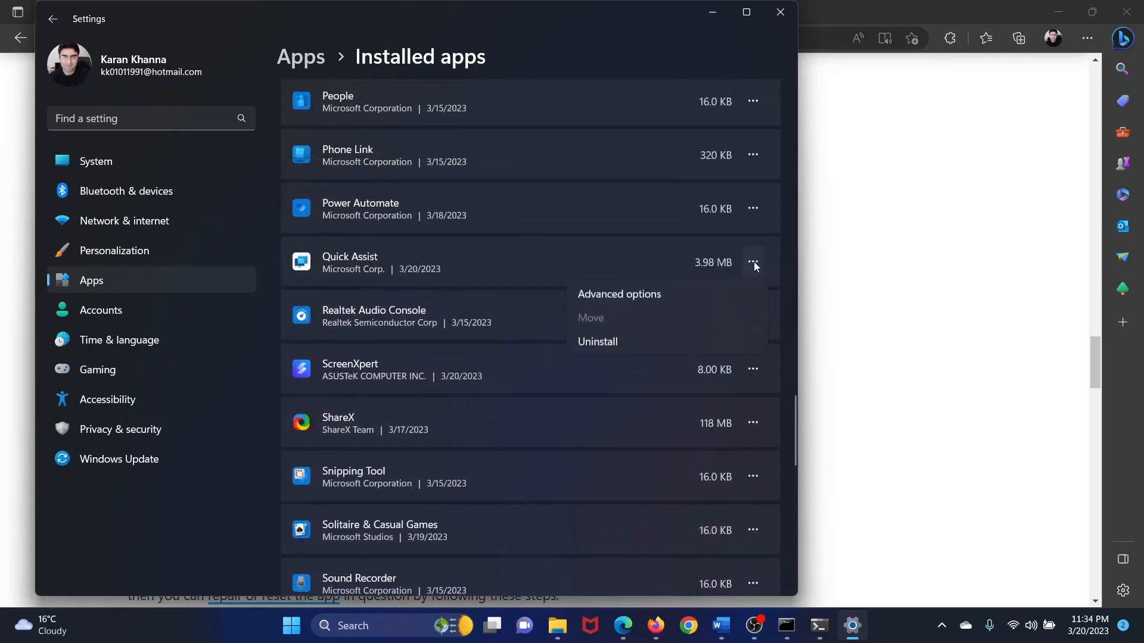
click(618, 294)
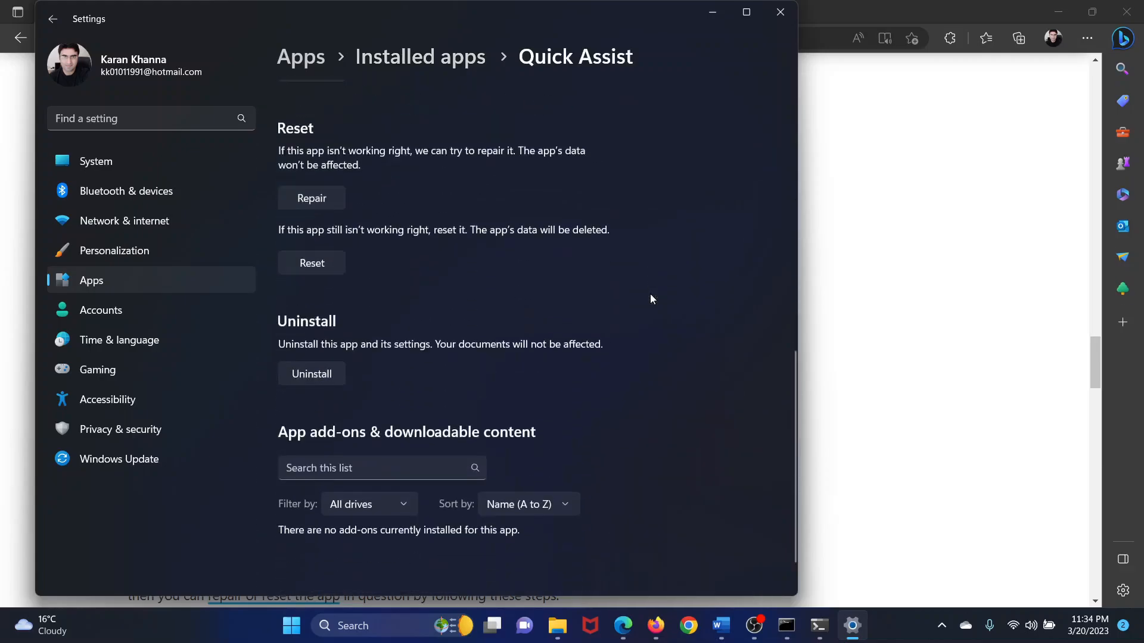
mouse_move(331, 186)
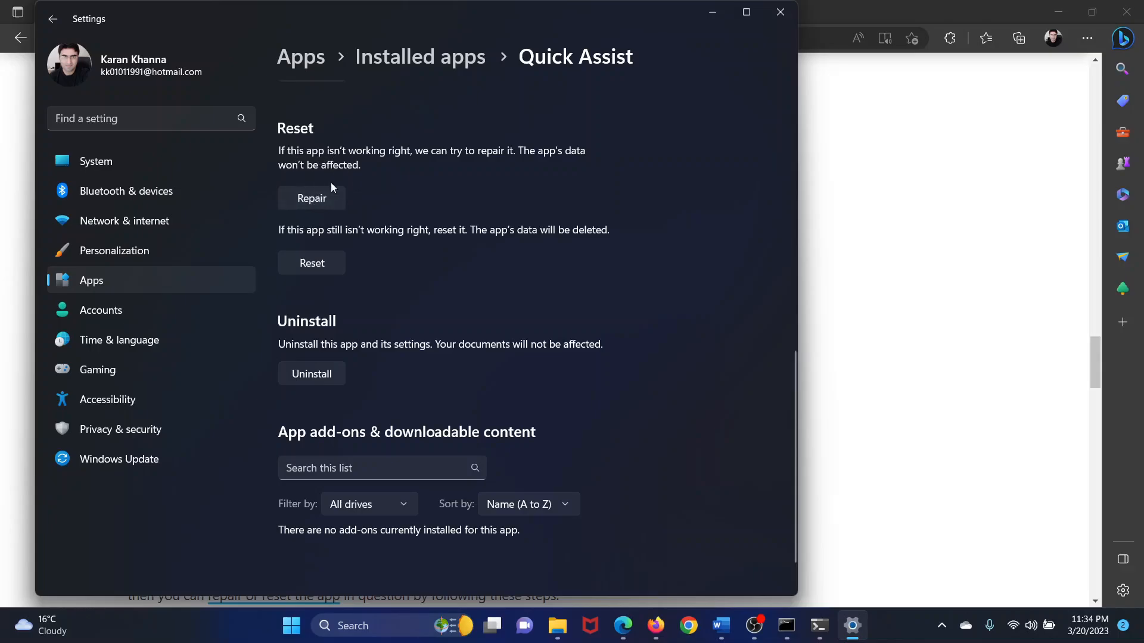
click(311, 198)
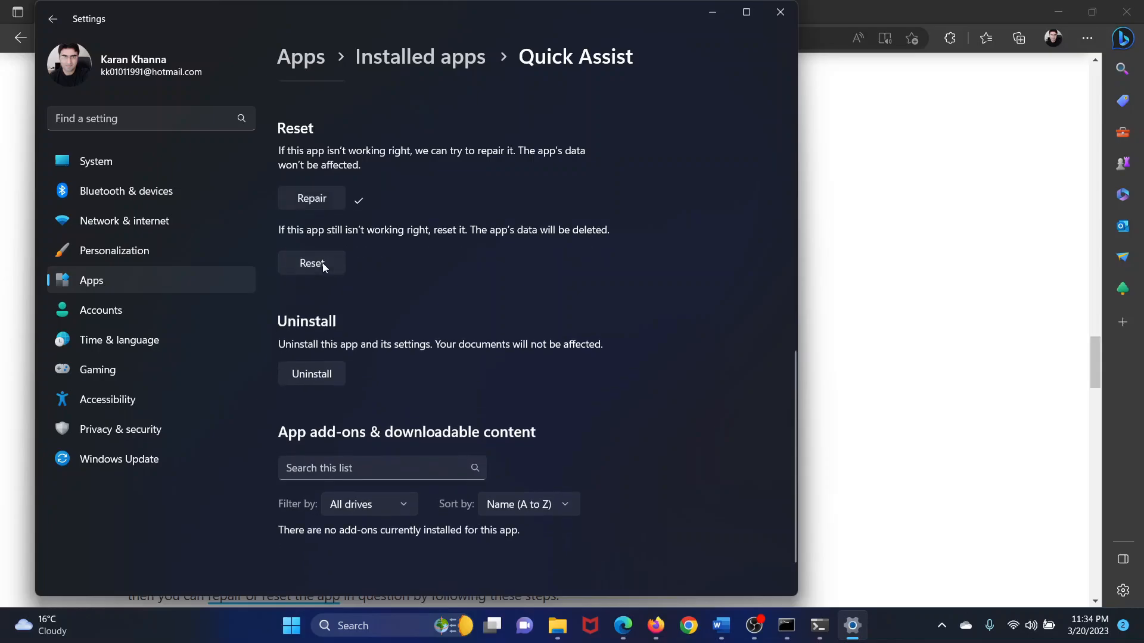
click(311, 264)
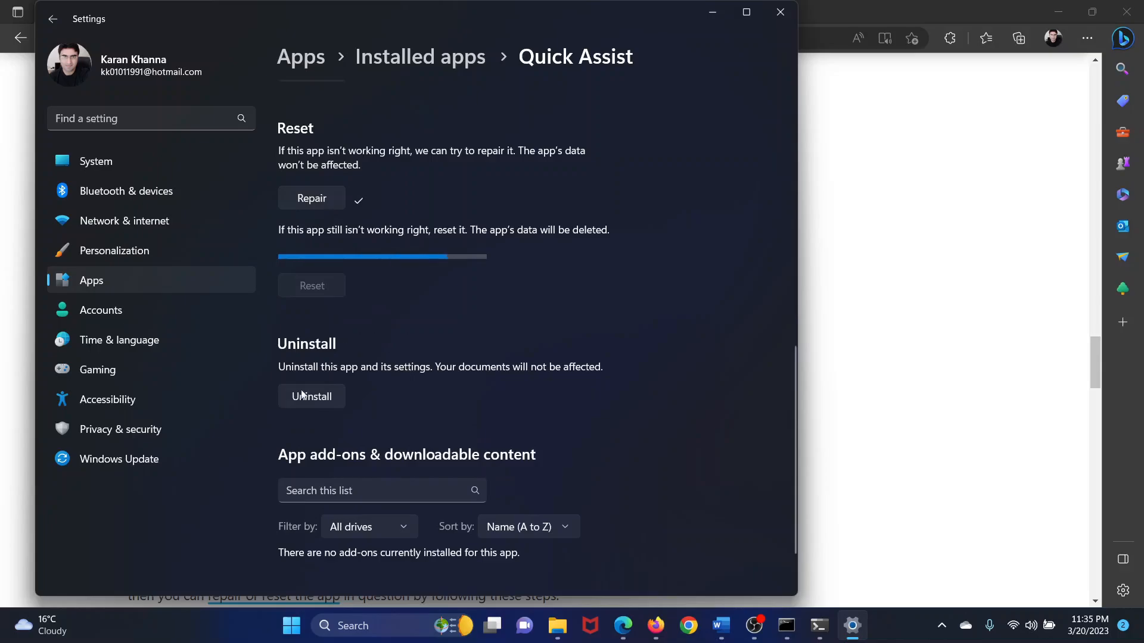
click(311, 395)
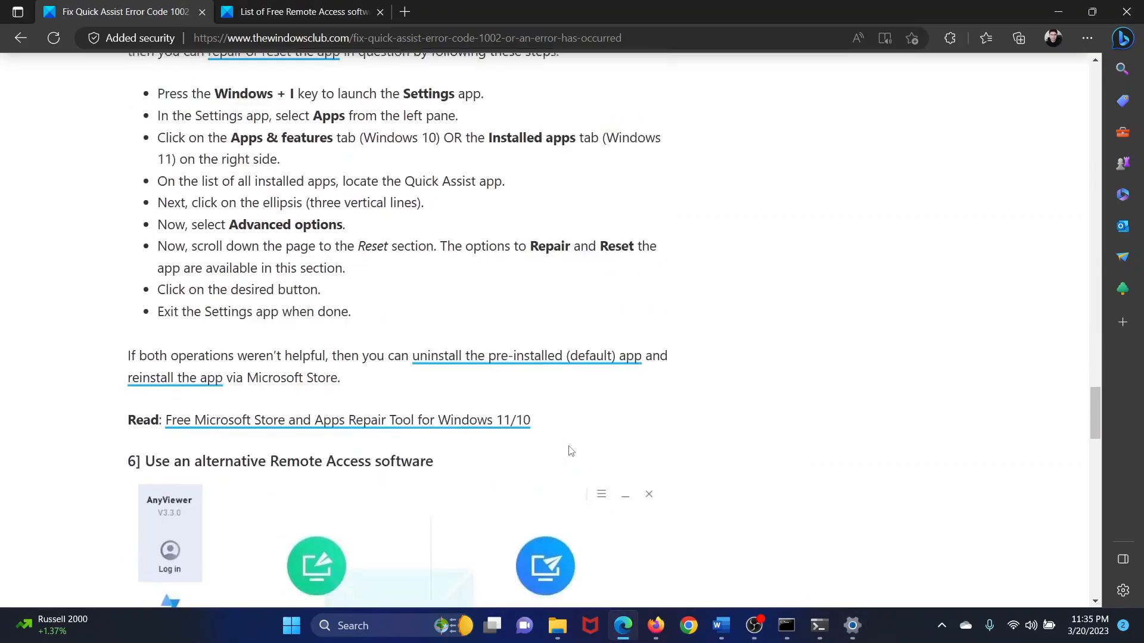
Highlight the alternative remote access software heading and switch to the free Remote Access software list article.
scroll(down, 3)
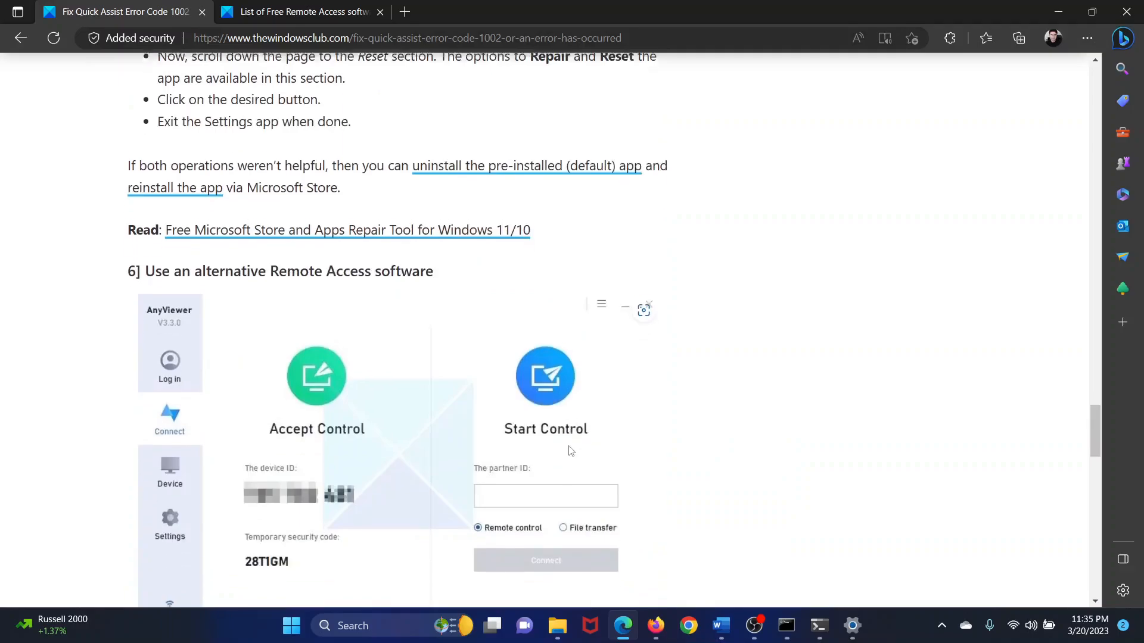
scroll(down, 3)
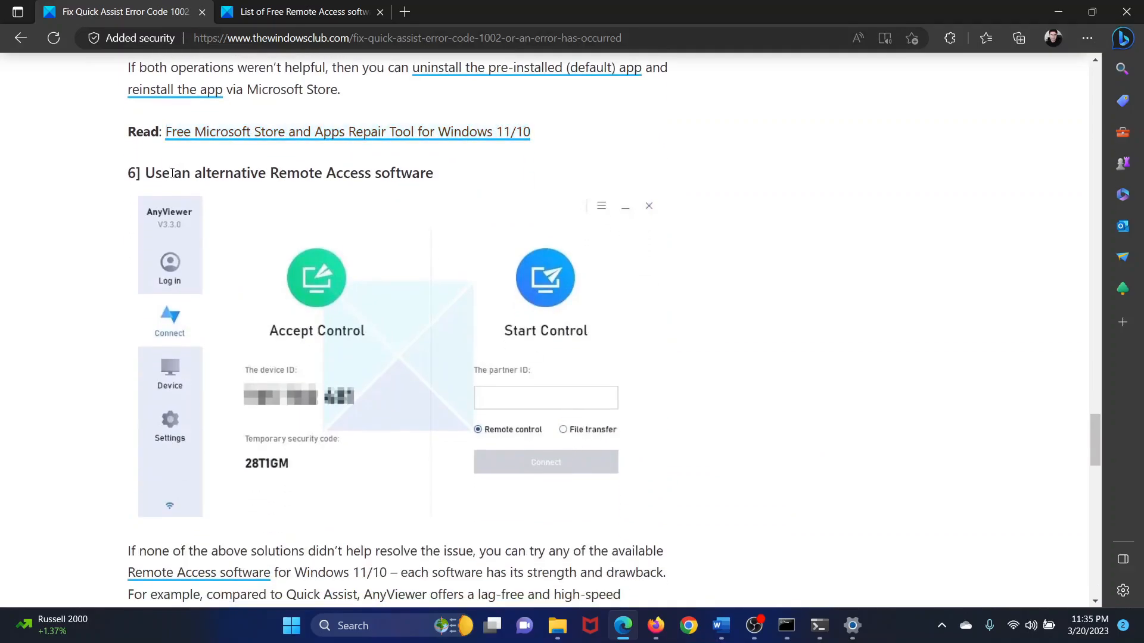
drag(172, 173, 402, 173)
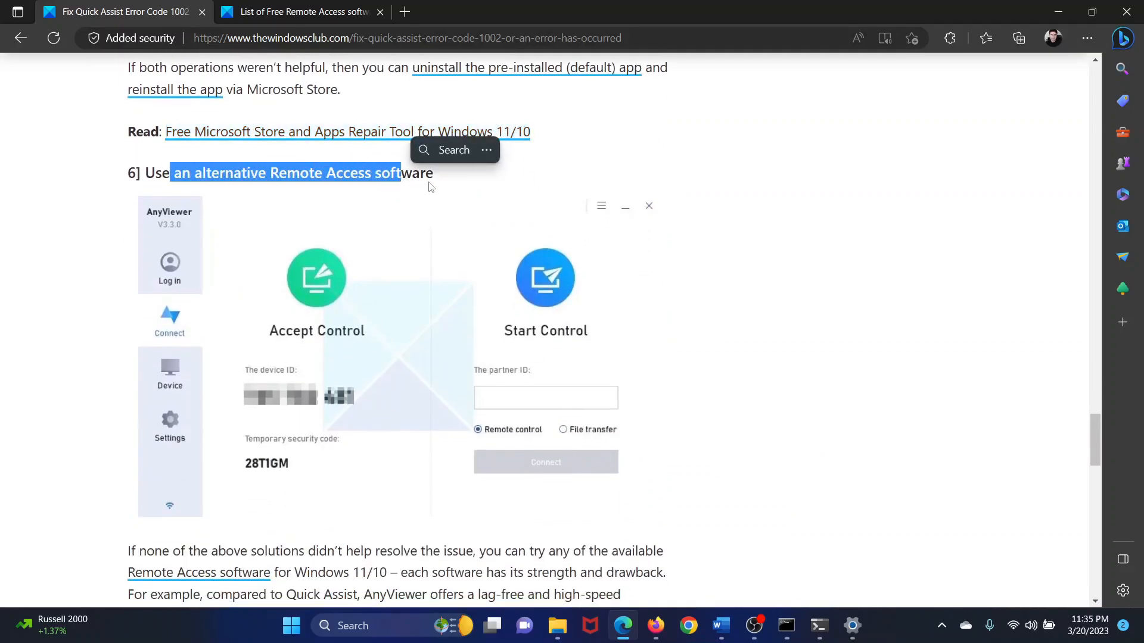
click(299, 12)
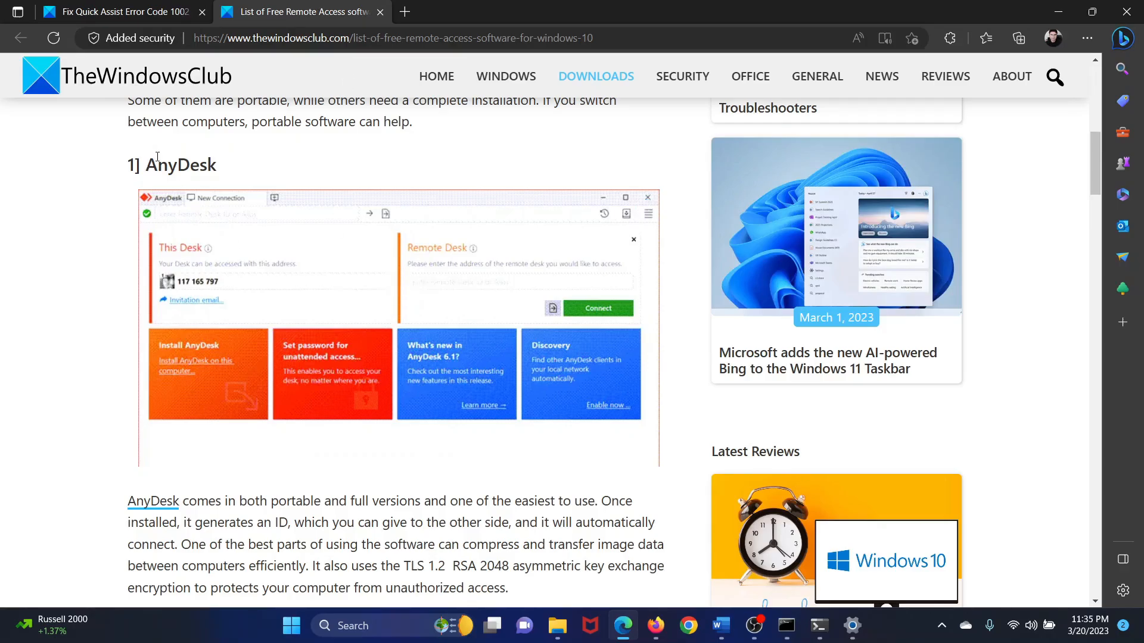
Scroll through the AnyDesk, TeamViewer and Ammyy Admin entries, then return to the Quick Assist error 1002 article.
scroll(down, 3)
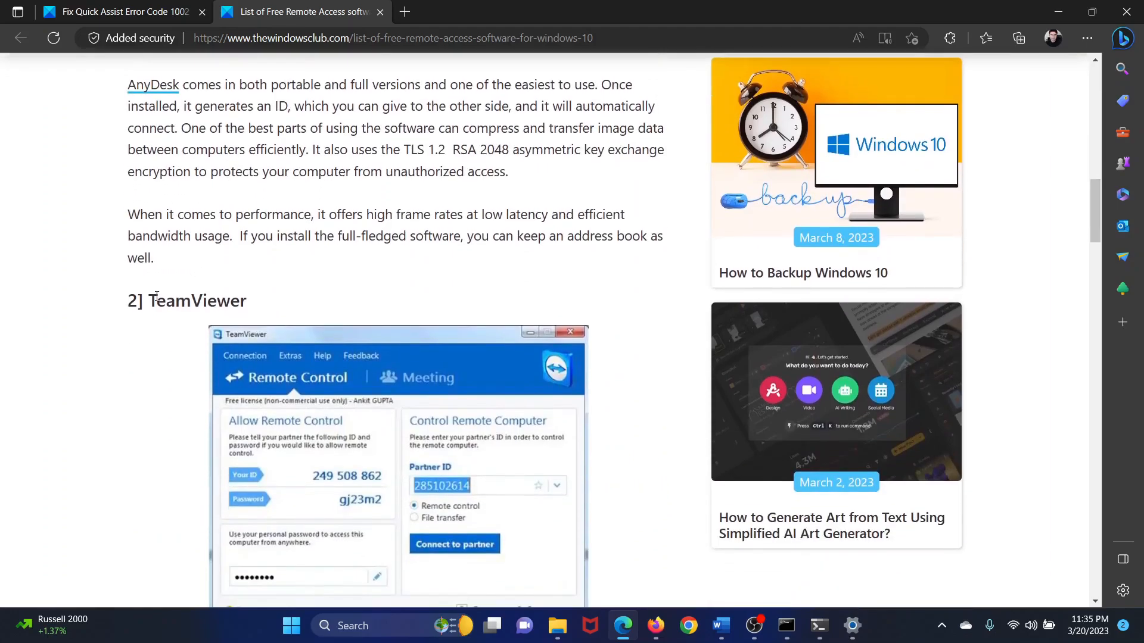
scroll(down, 3)
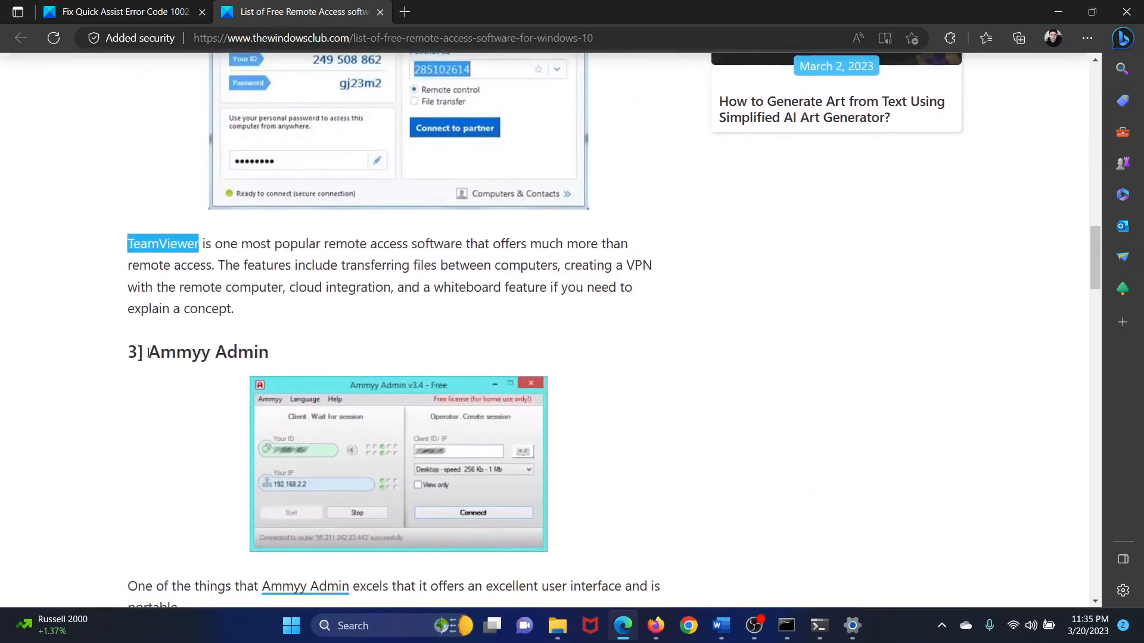
scroll(down, 3)
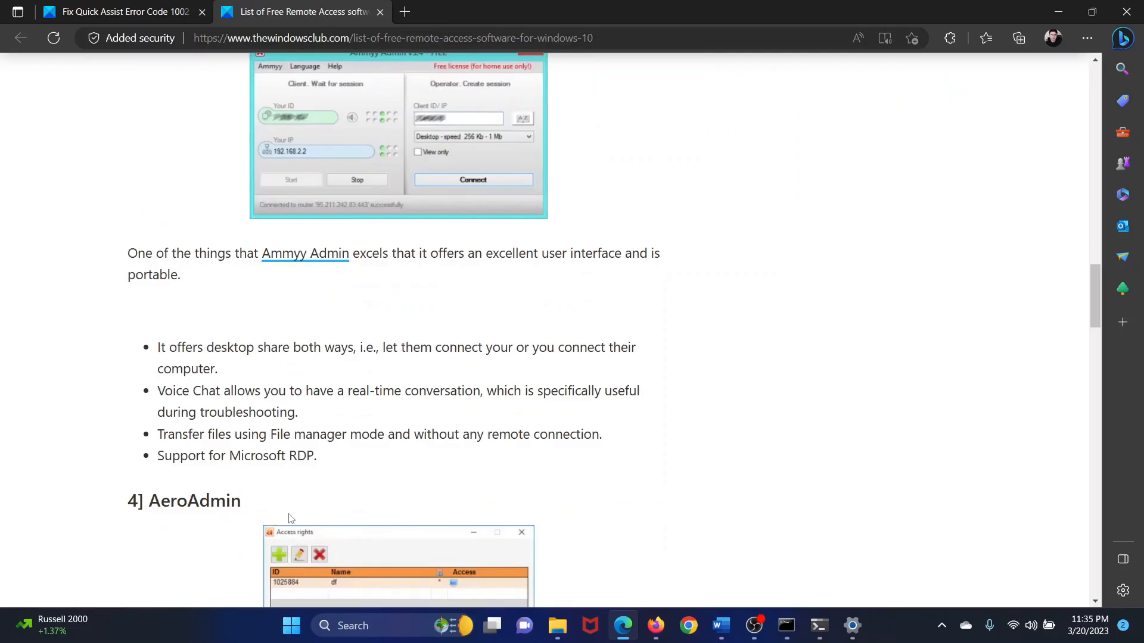
click(120, 12)
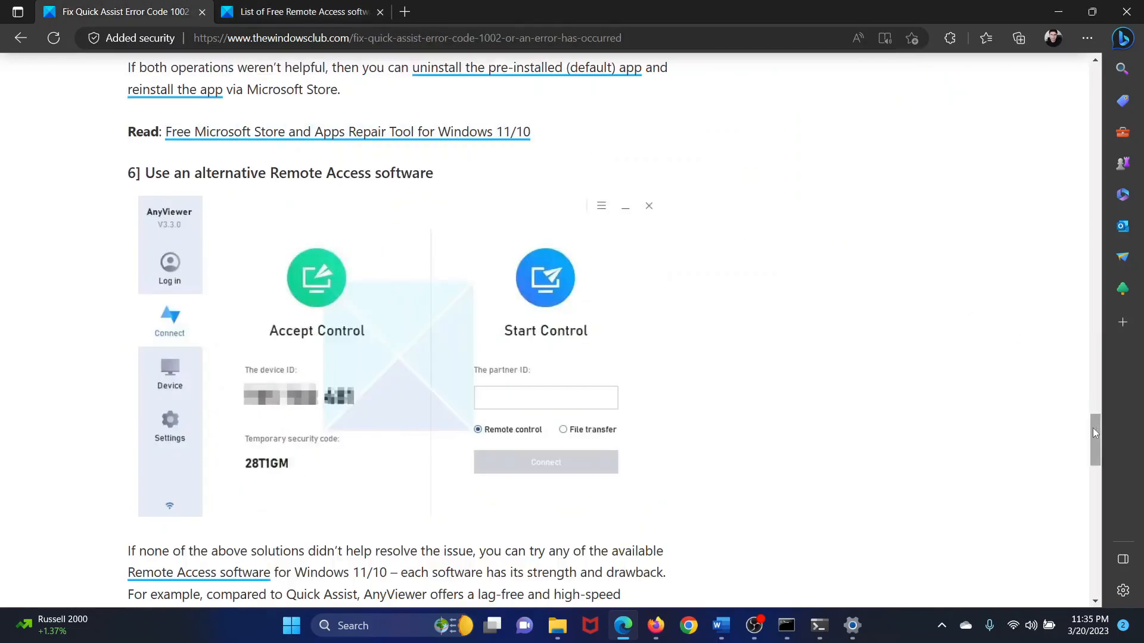